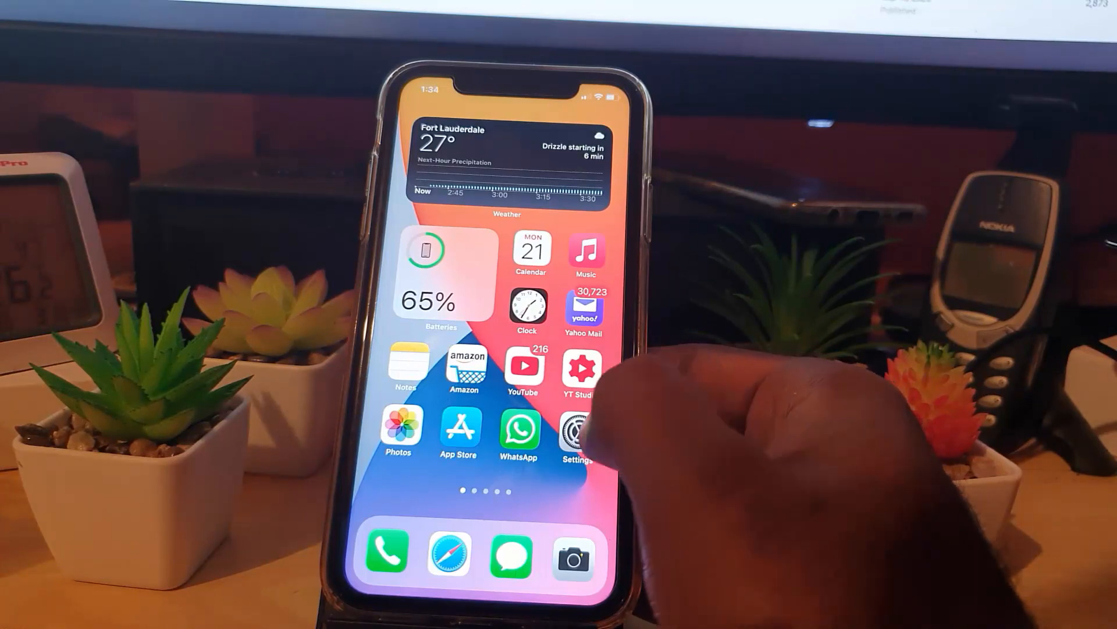
- Swipe past the last Home Screen page to reach the App Library
scroll(left, 3)
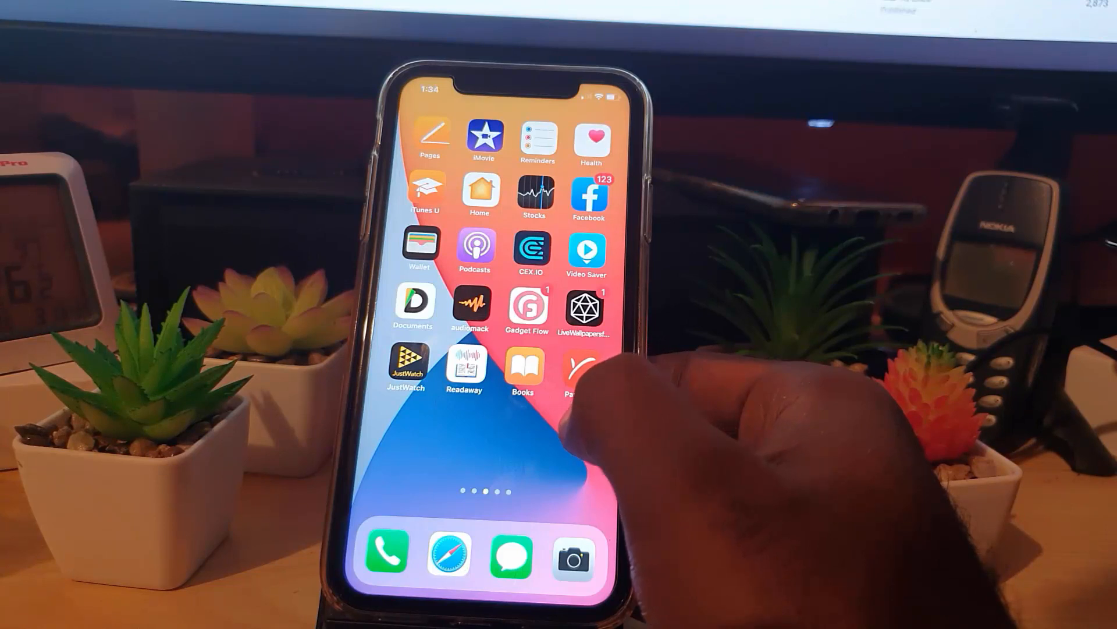
mouse_move(584, 399)
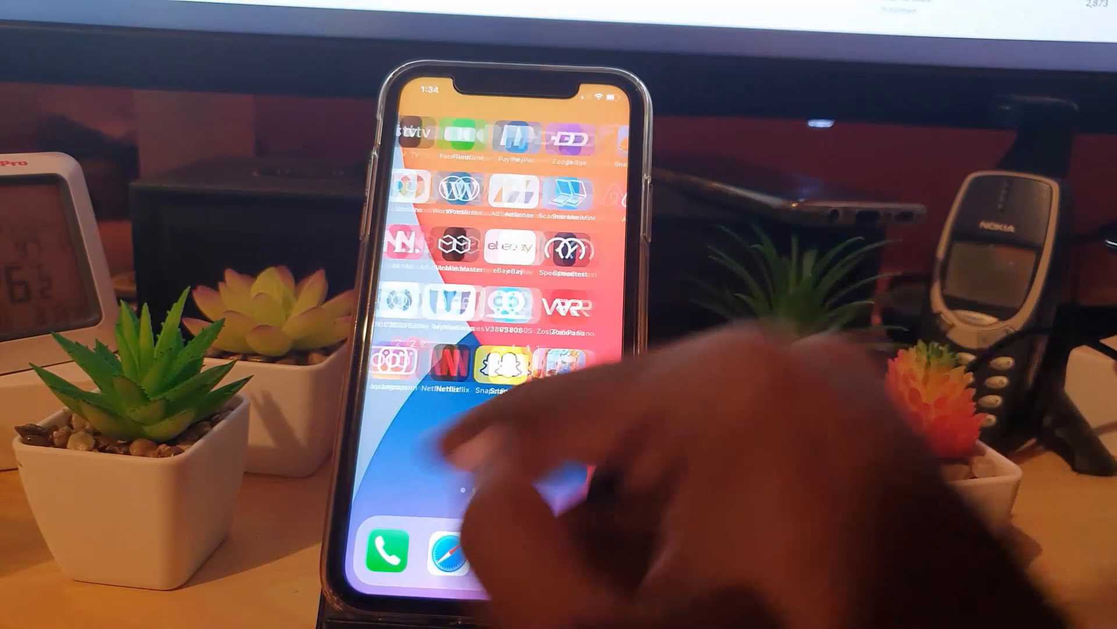
scroll(left, 3)
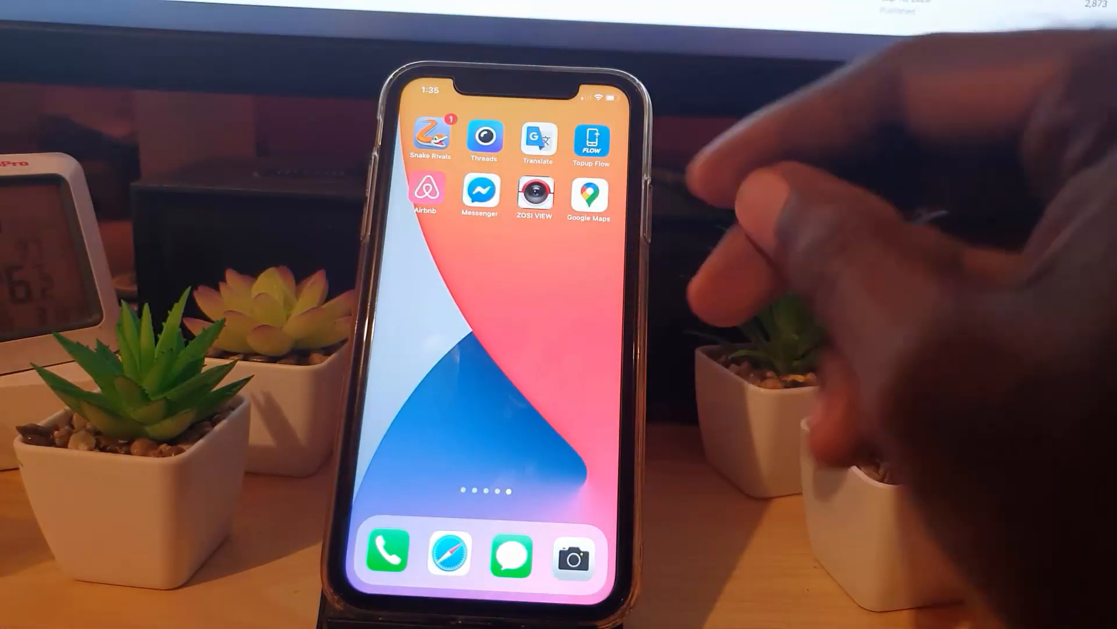
scroll(left, 3)
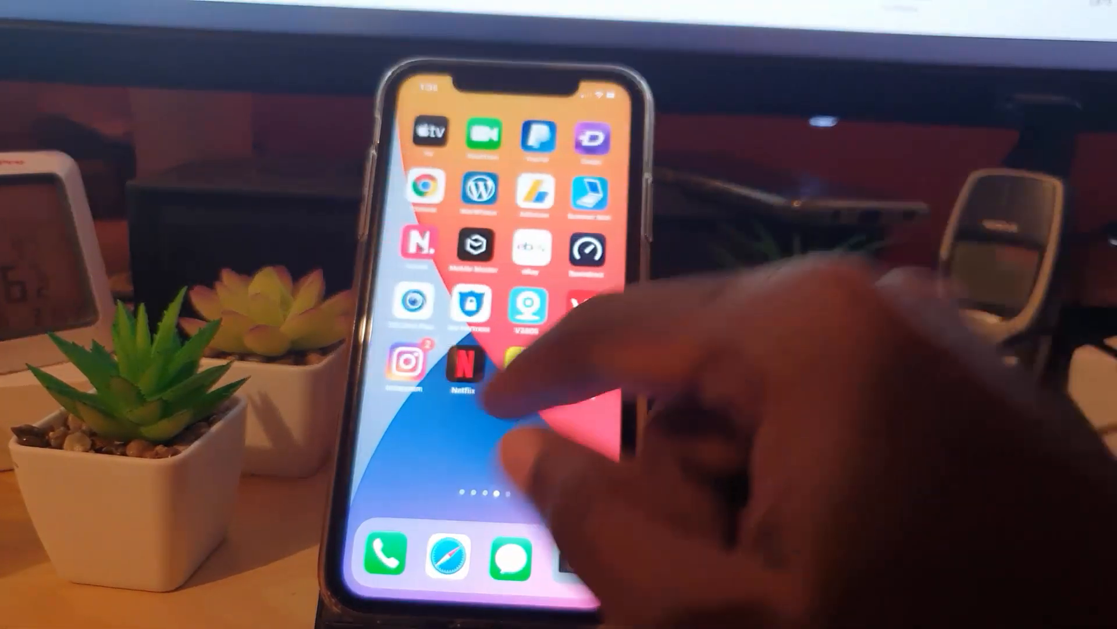
scroll(left, 3)
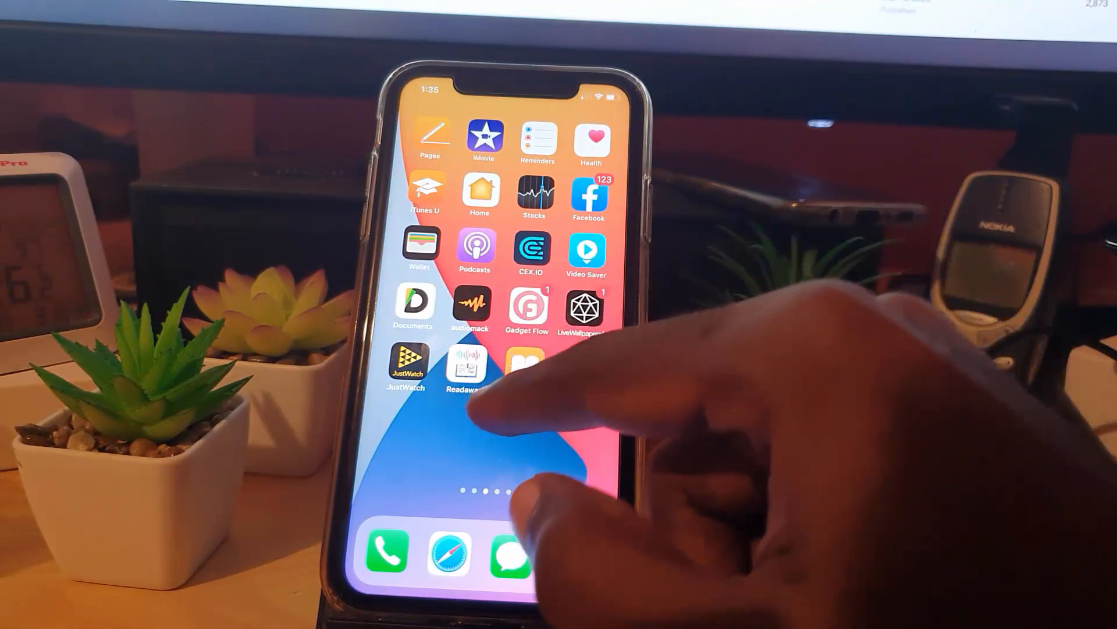
scroll(left, 3)
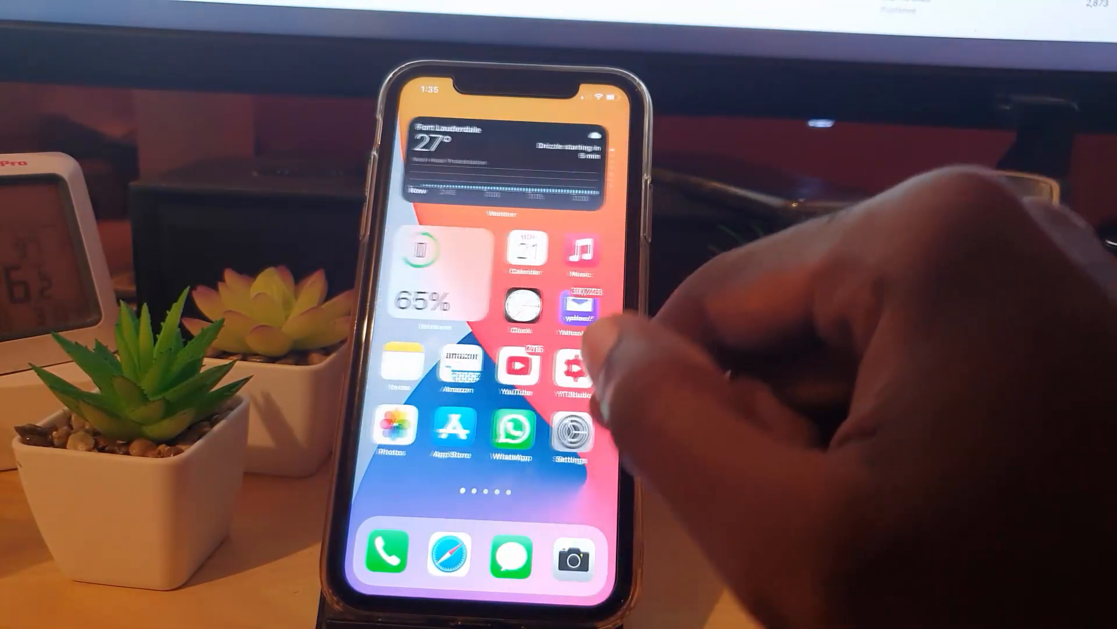
scroll(left, 3)
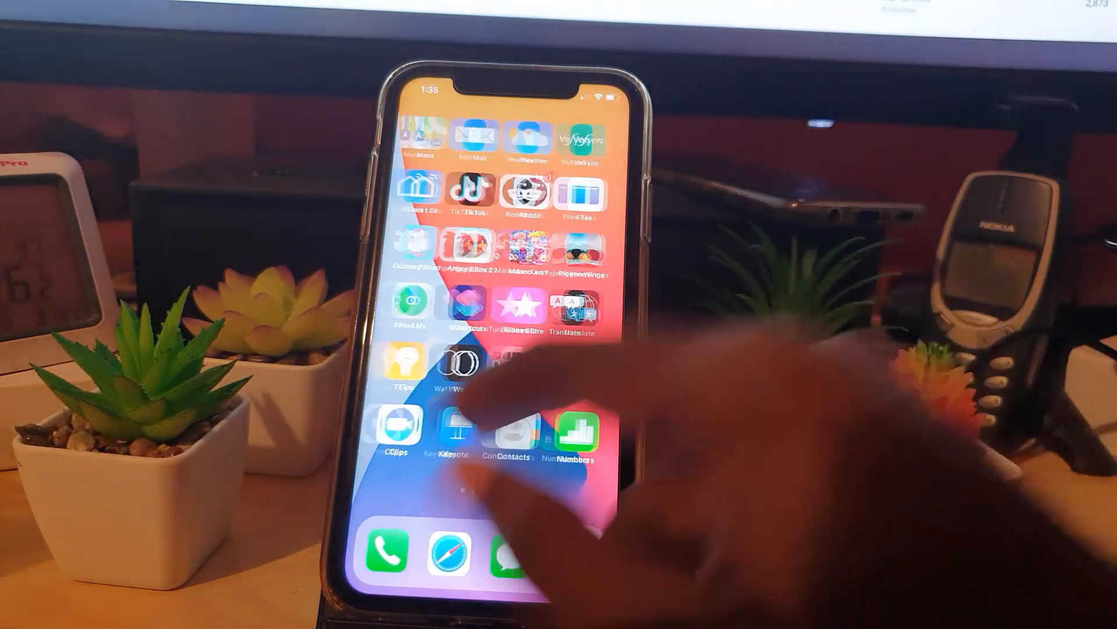
scroll(left, 3)
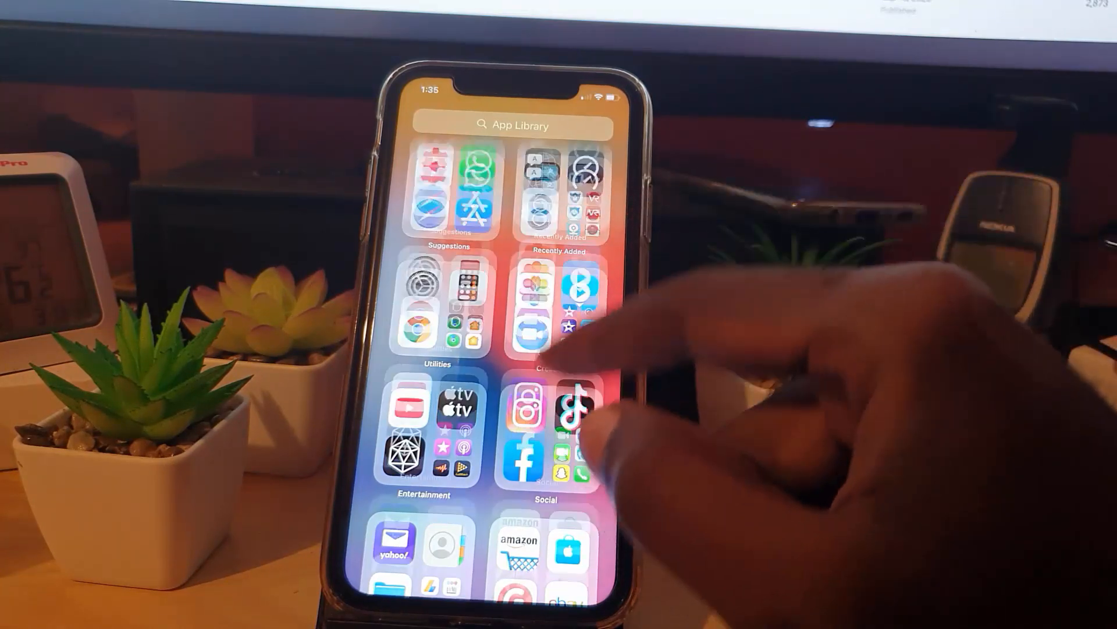
- Scroll through the App Library categories and open and close the Social group
scroll(down, 3)
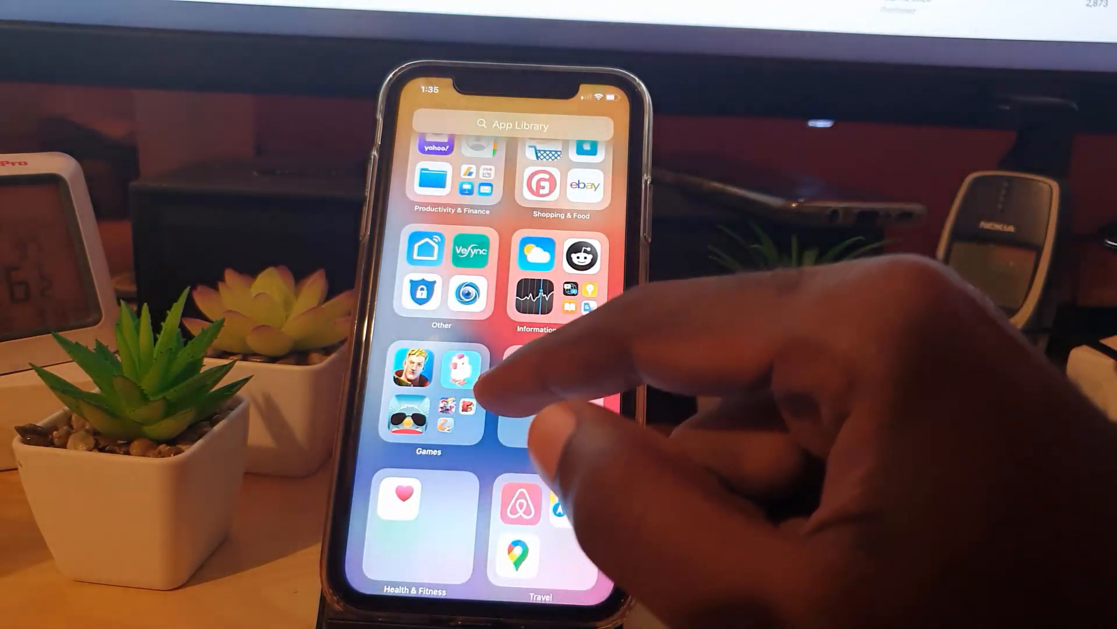
scroll(down, 3)
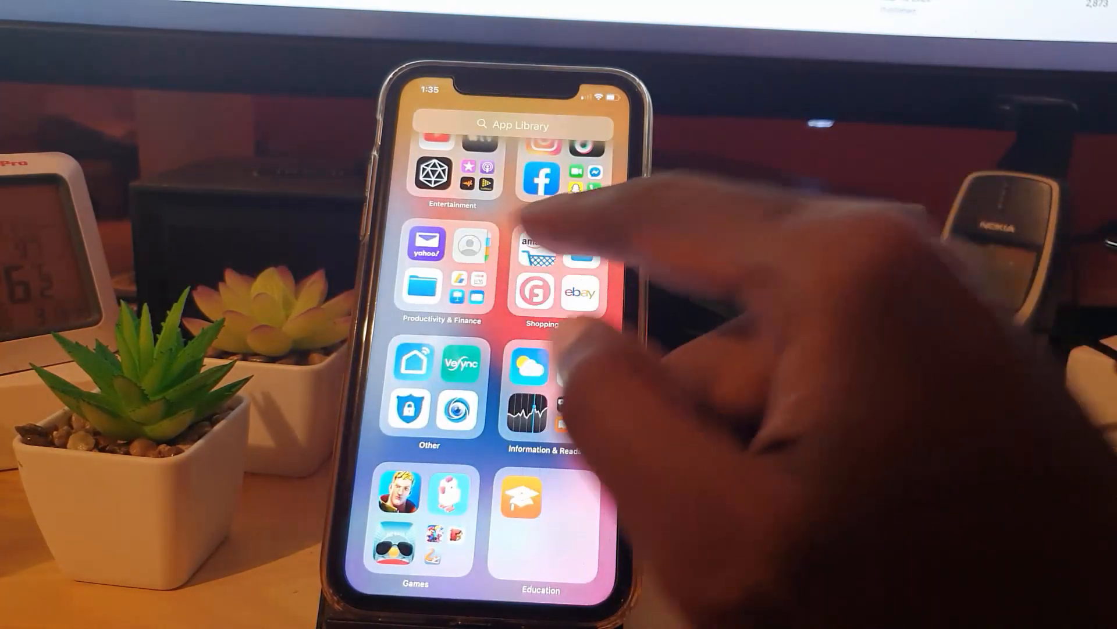
scroll(down, 3)
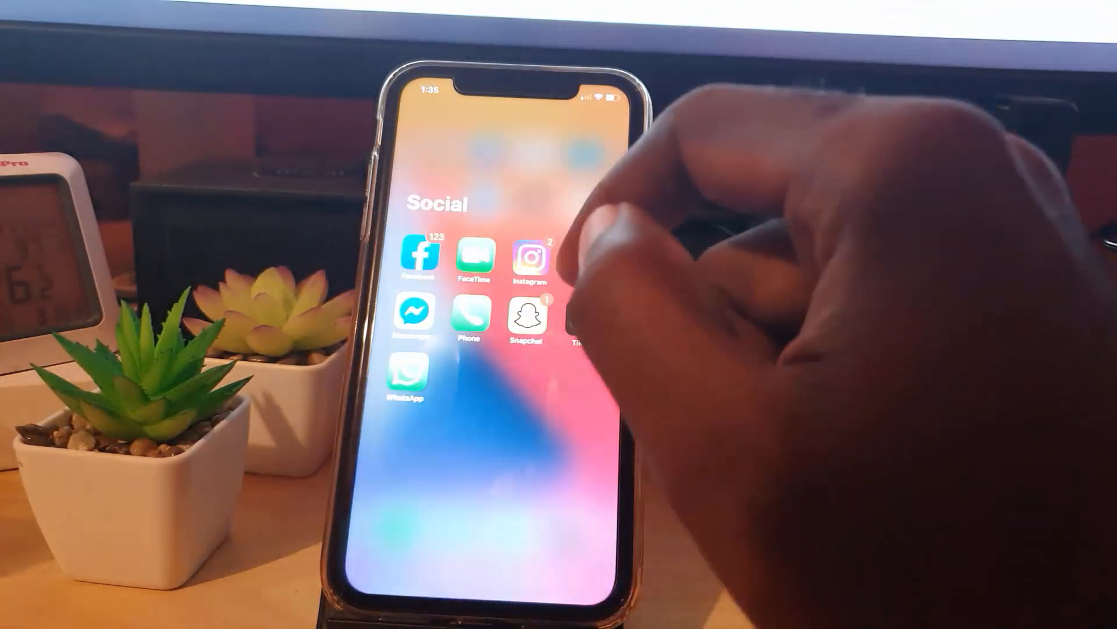
scroll(left, 3)
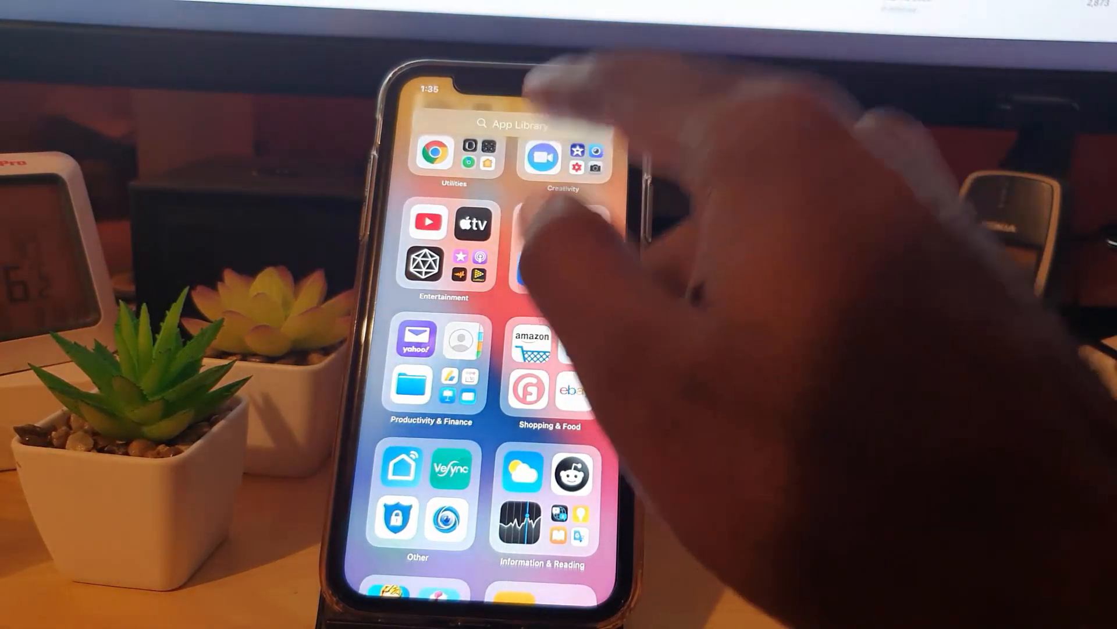
- Search the App Library for 'Angr' to find Angry Birds 2, then clear and cancel the search
click(514, 124)
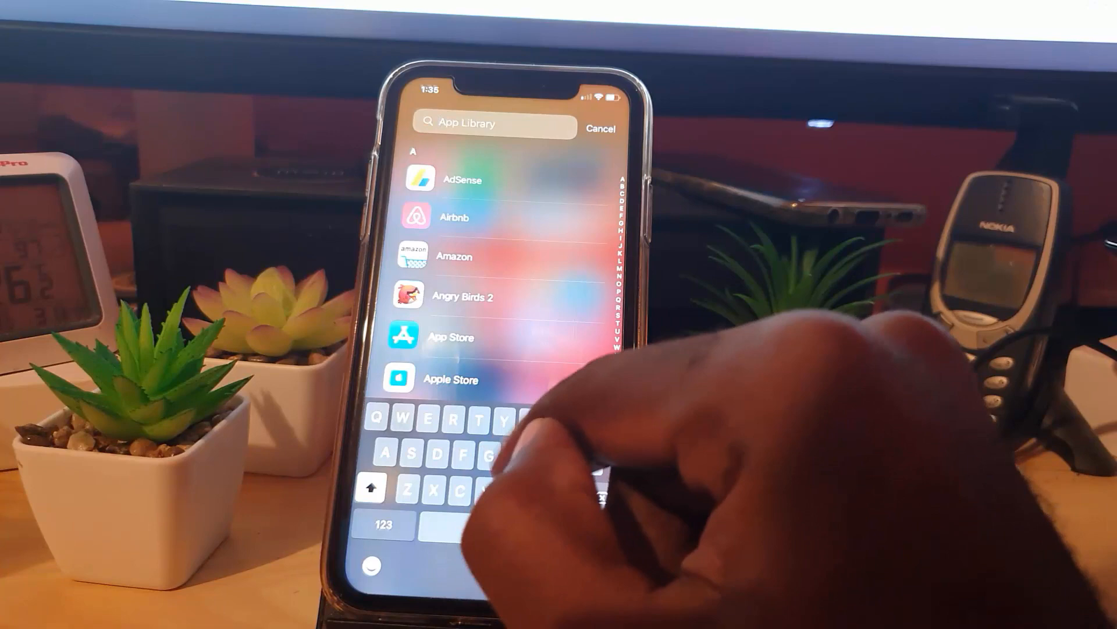
text(A)
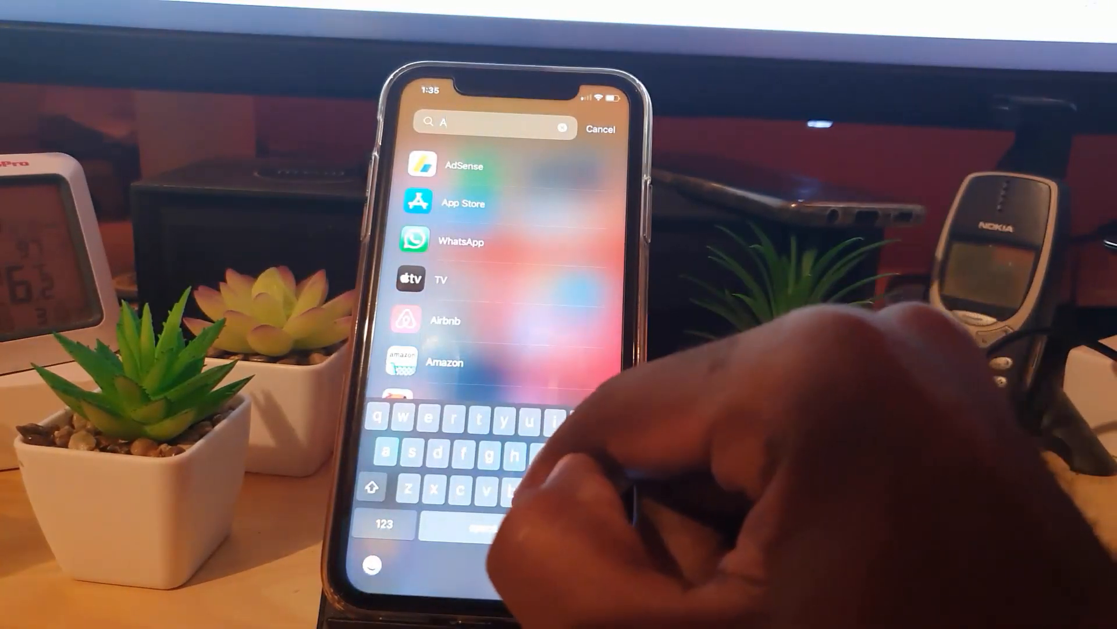
text(ngr)
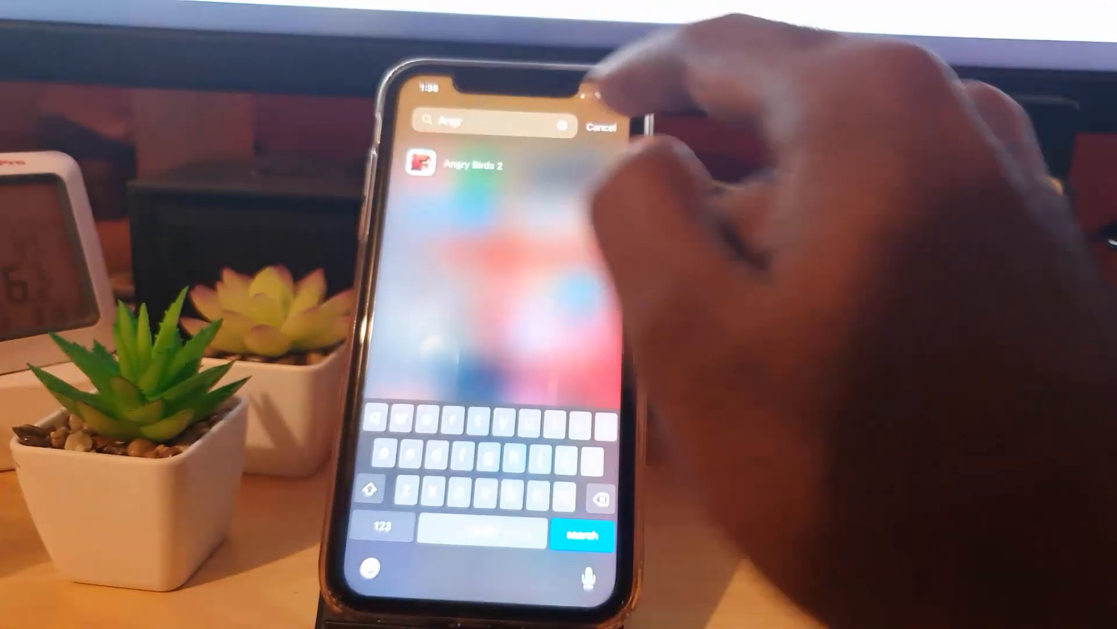
click(563, 123)
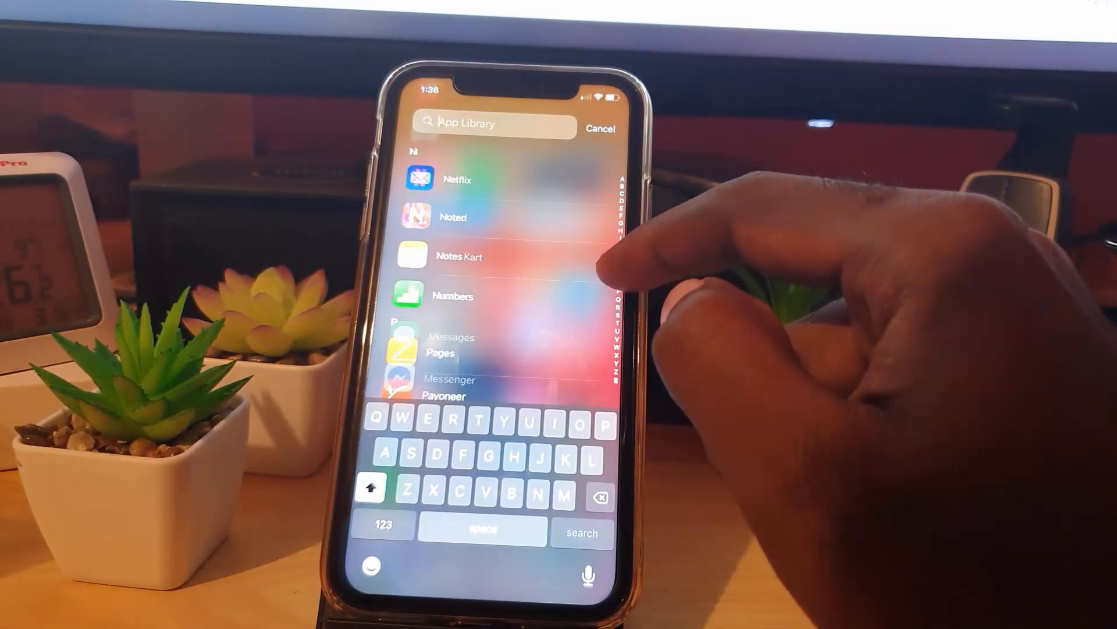
click(601, 128)
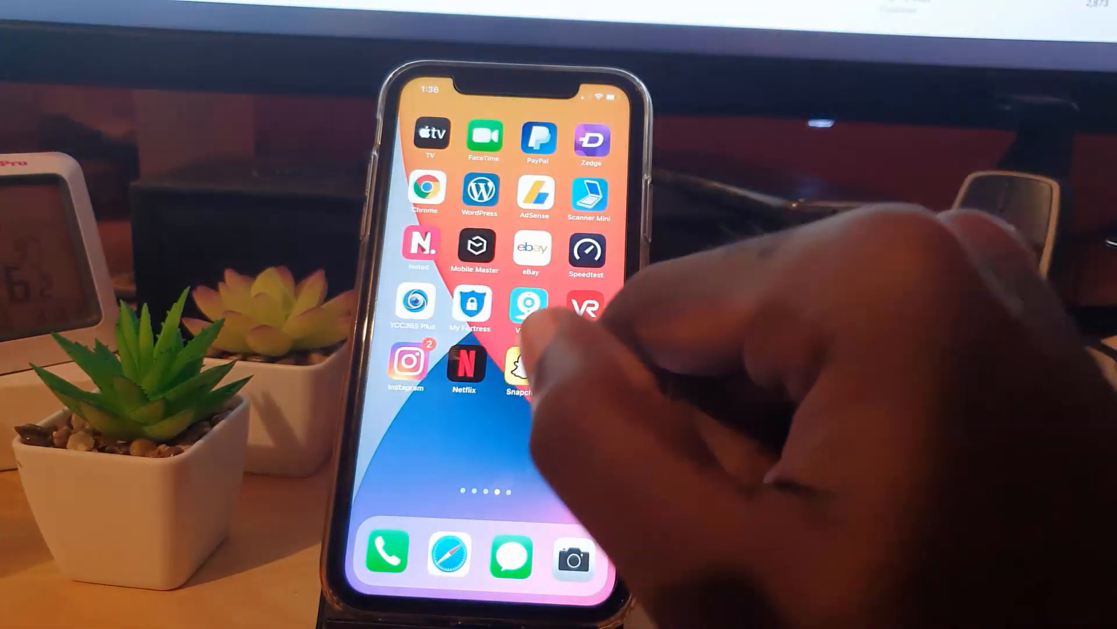
- From the first Home Screen page, launch Settings and enter the Home Screen section
scroll(left, 3)
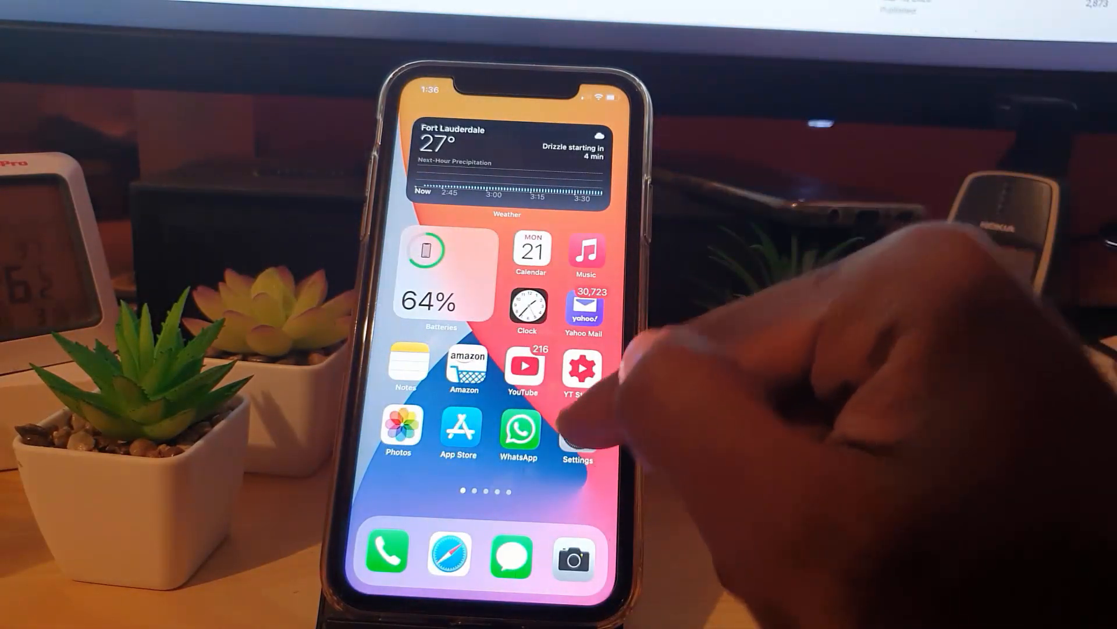
click(577, 432)
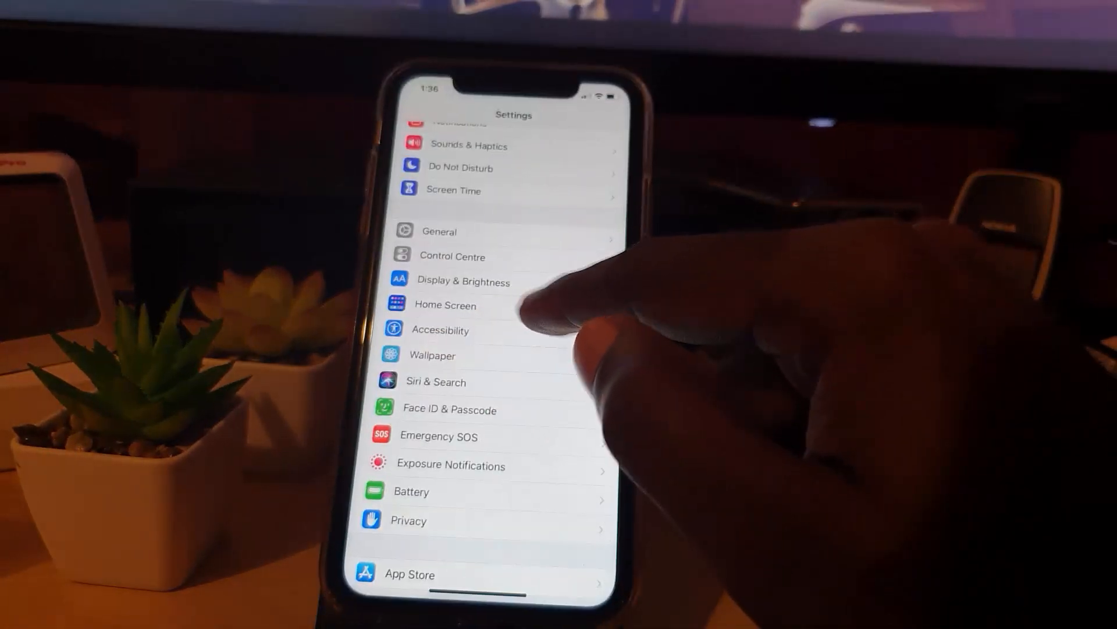
click(445, 304)
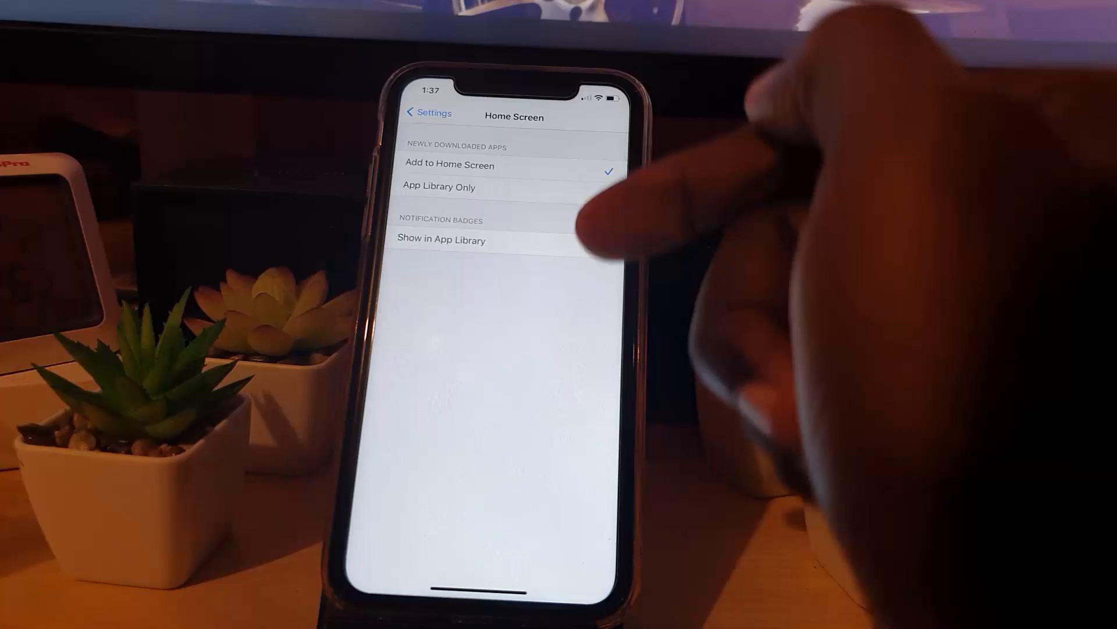
- Choose Add to Home Screen under Newly Downloaded Apps and return to the main Settings list
click(597, 245)
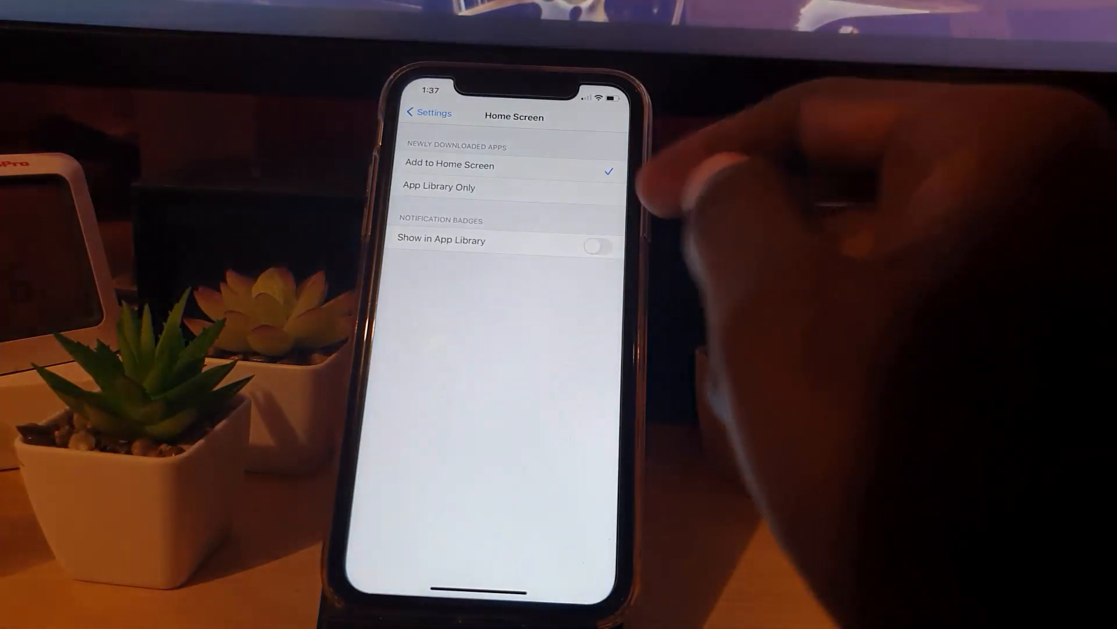
click(428, 112)
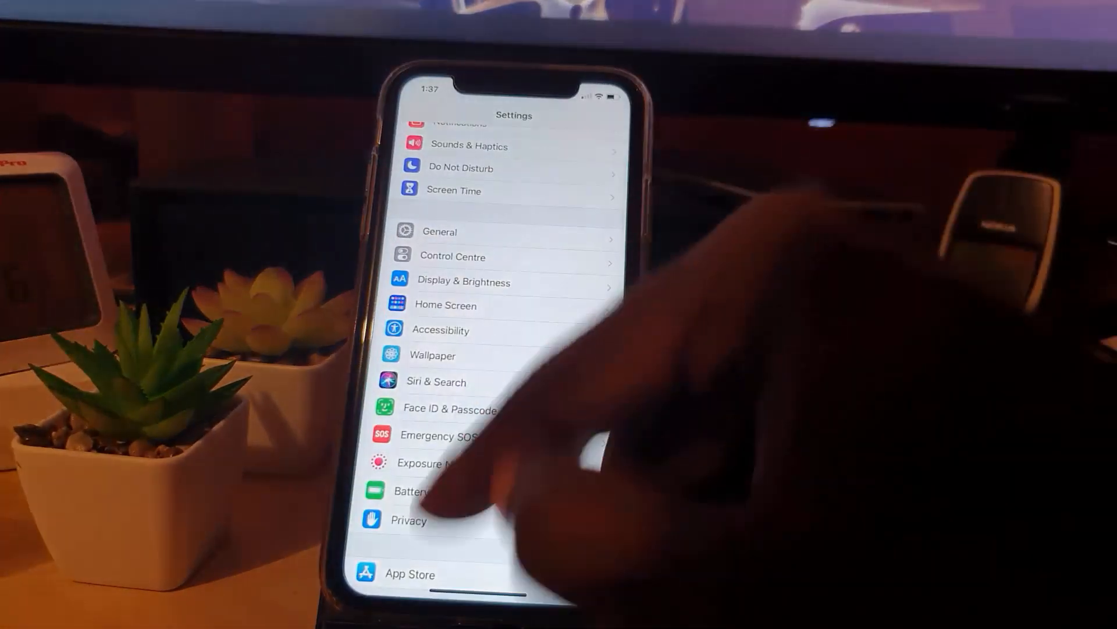